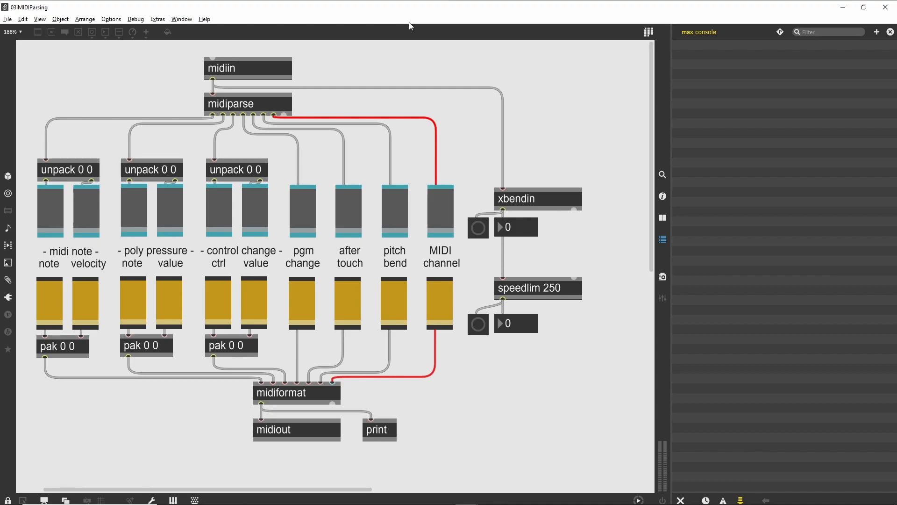
pyautogui.moveTo(482, 200)
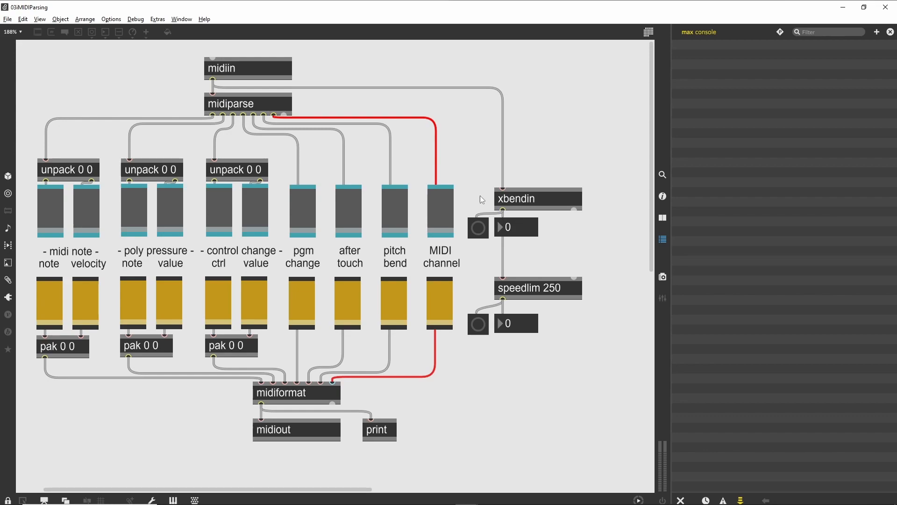
pyautogui.moveTo(519, 189)
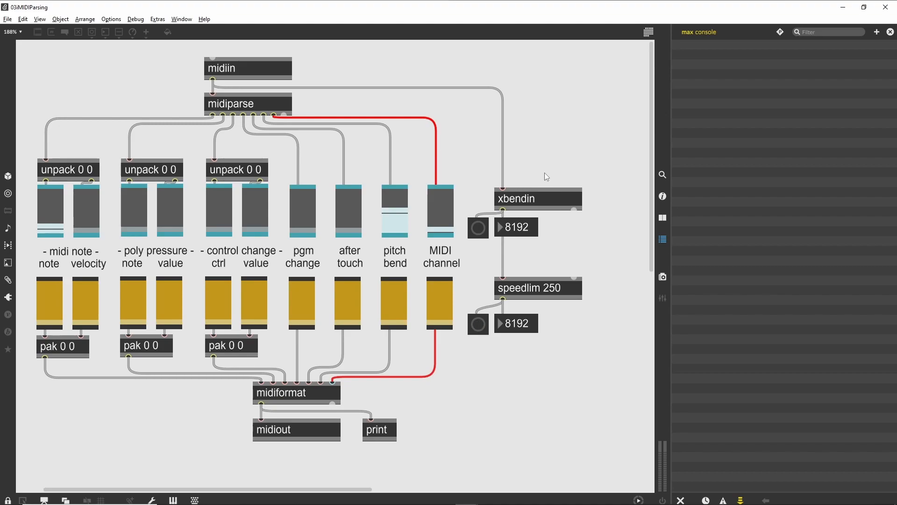
pyautogui.moveTo(573, 150)
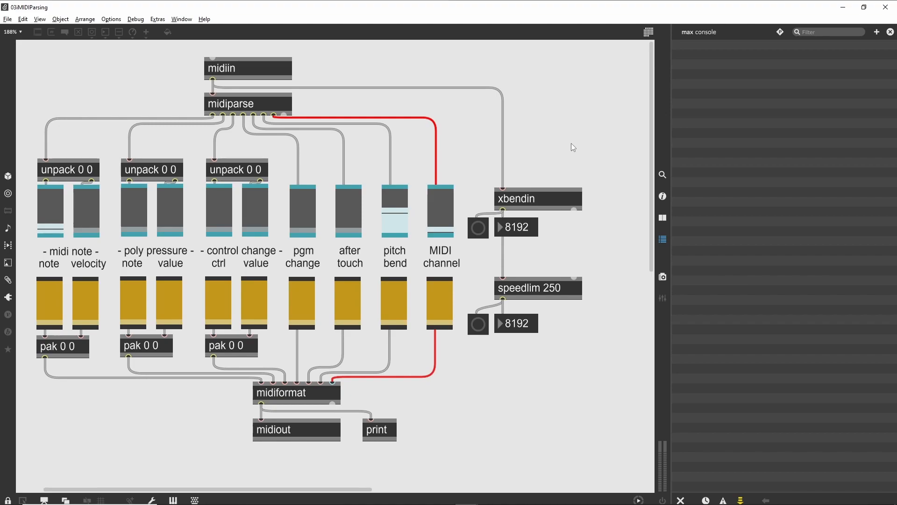
pyautogui.moveTo(575, 148)
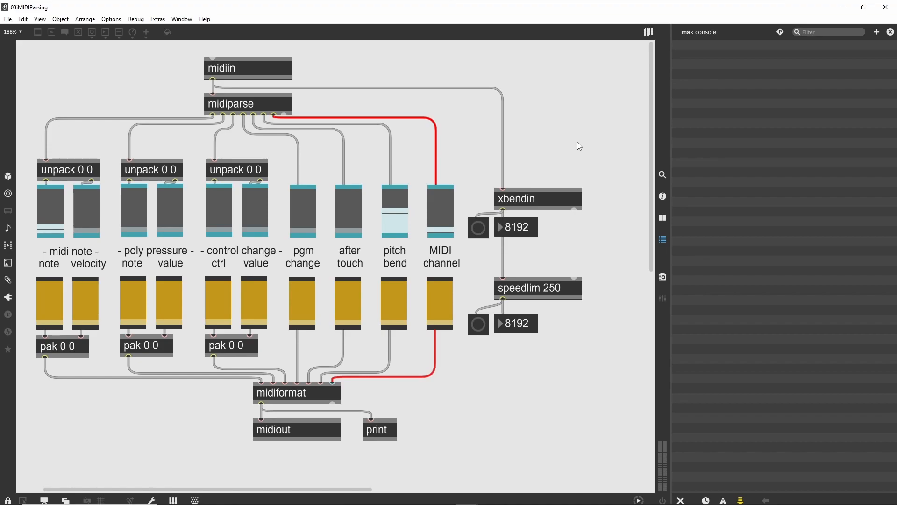
pyautogui.moveTo(222, 93)
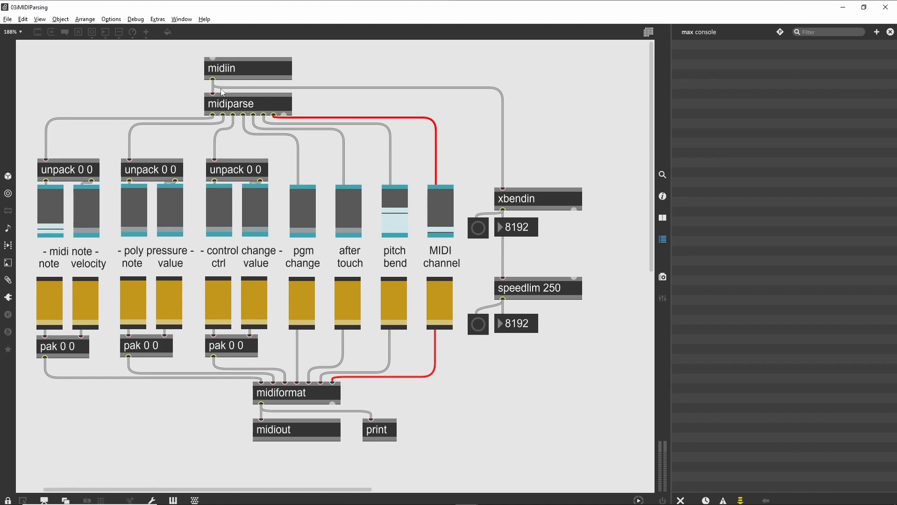
pyautogui.moveTo(369, 116)
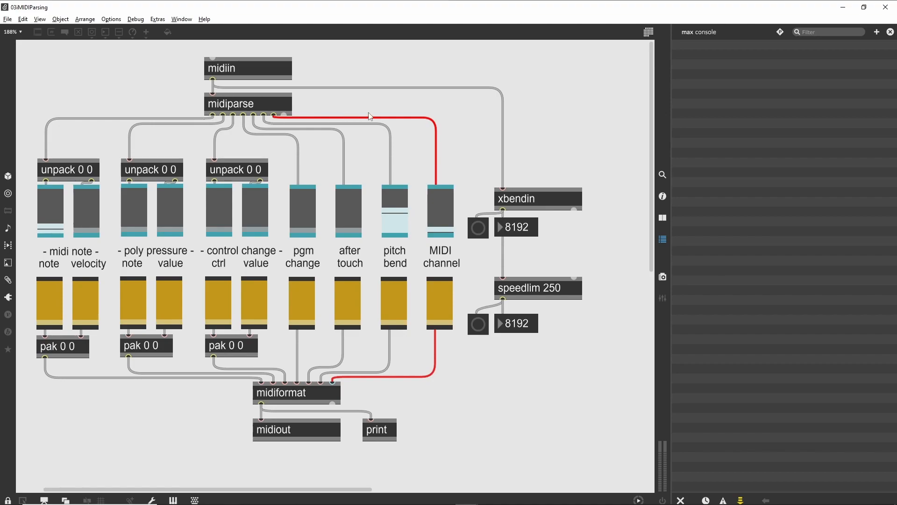
pyautogui.click(247, 68)
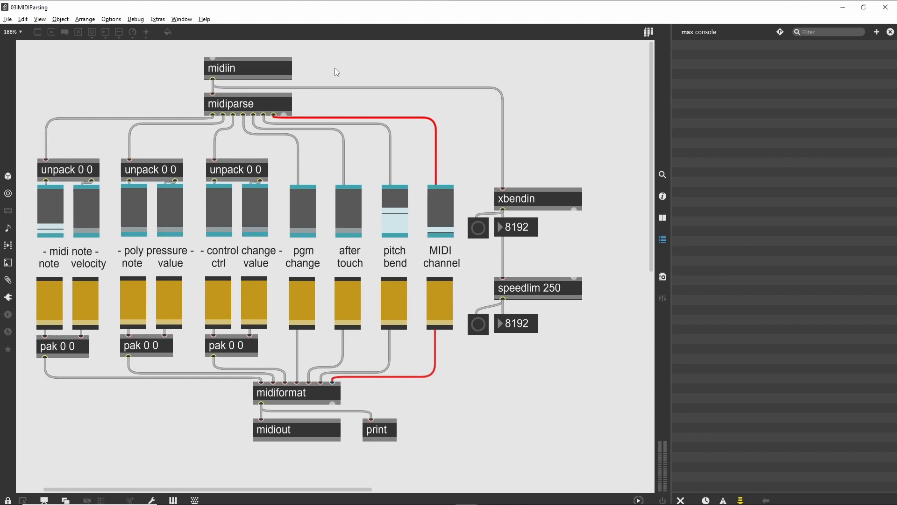
pyautogui.click(247, 68)
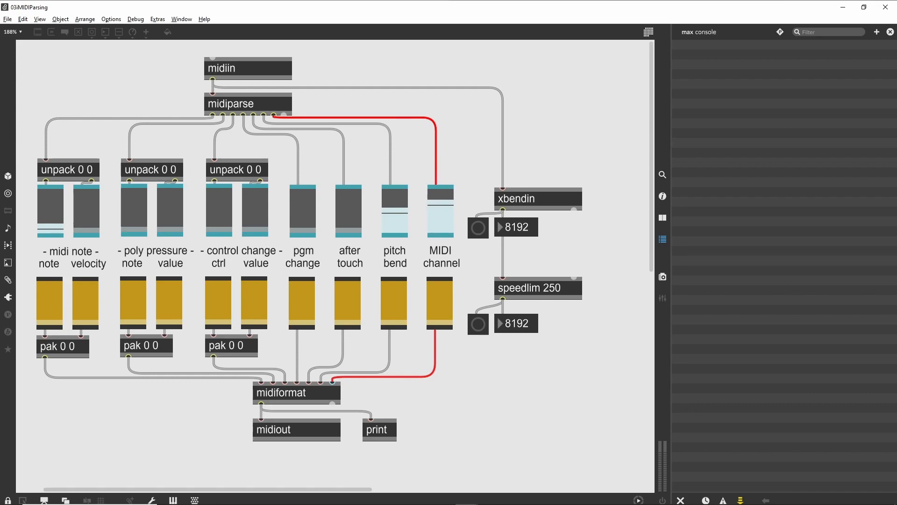
pyautogui.click(441, 223)
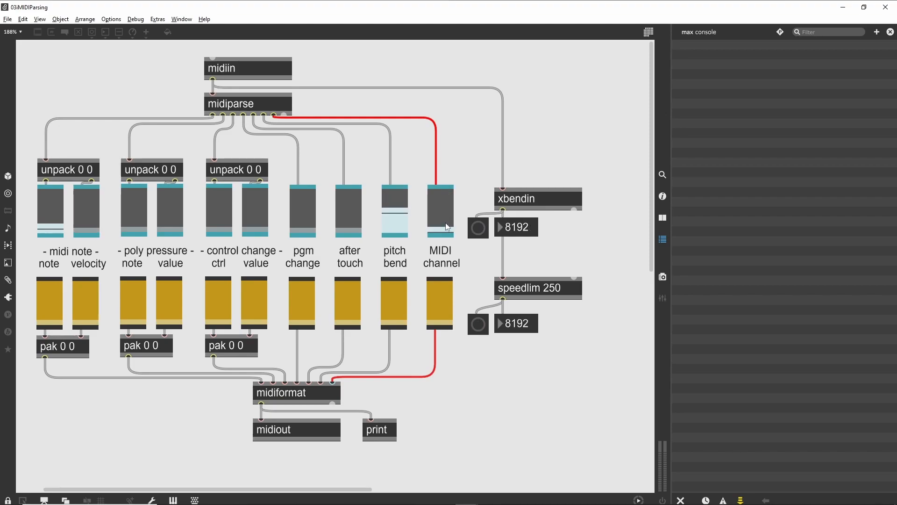
pyautogui.moveTo(283, 129)
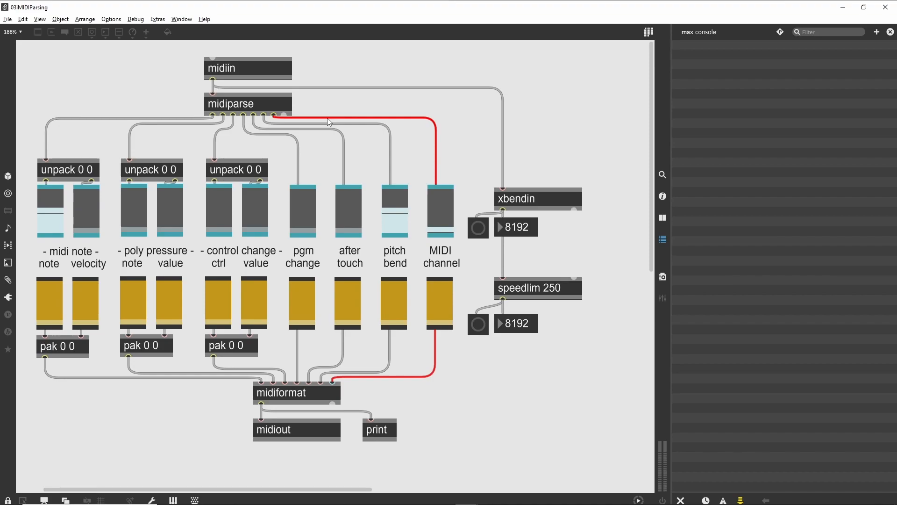
pyautogui.moveTo(530, 112)
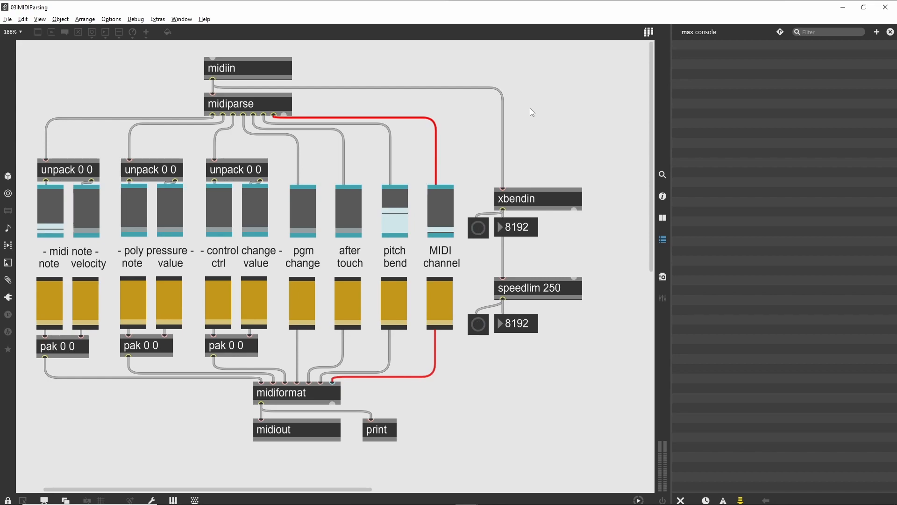
pyautogui.moveTo(269, 385)
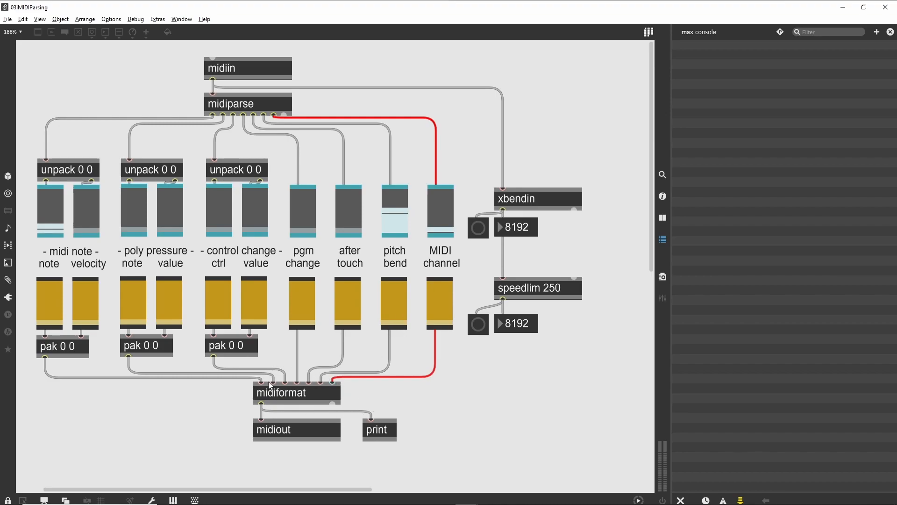
pyautogui.moveTo(424, 399)
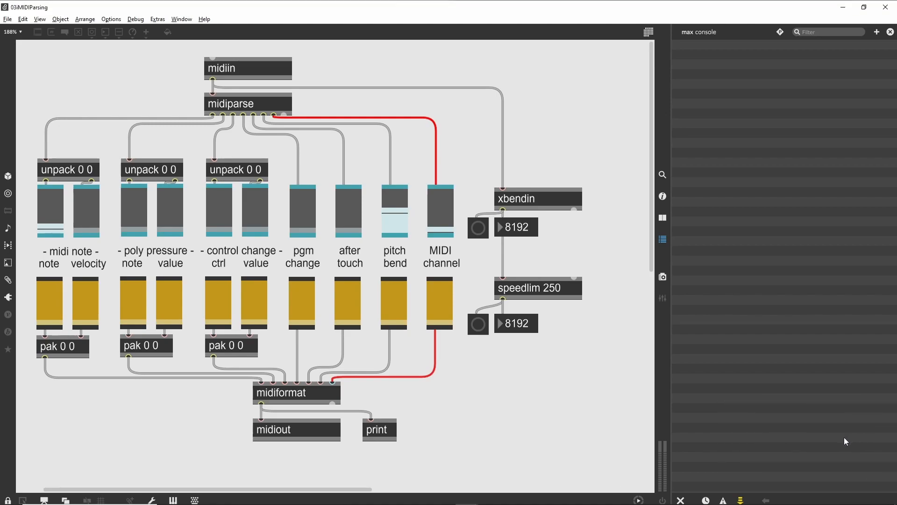
pyautogui.moveTo(665, 410)
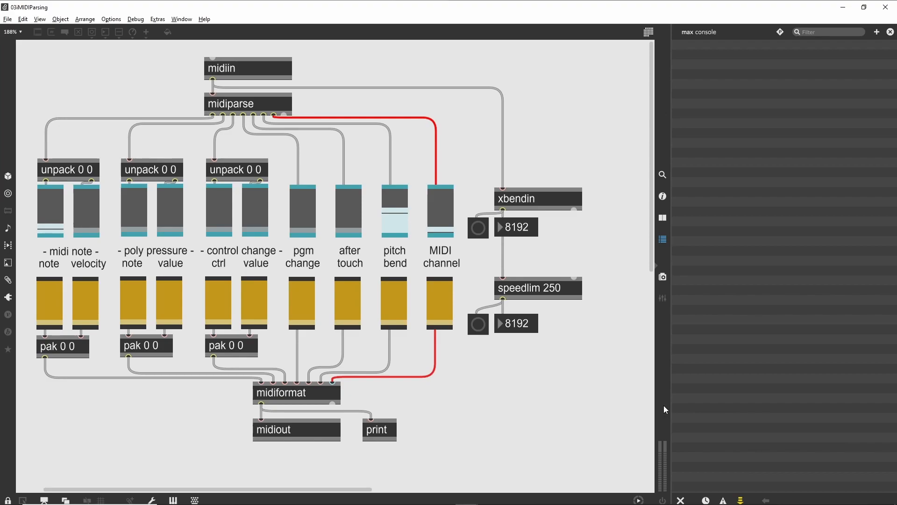
pyautogui.moveTo(645, 400)
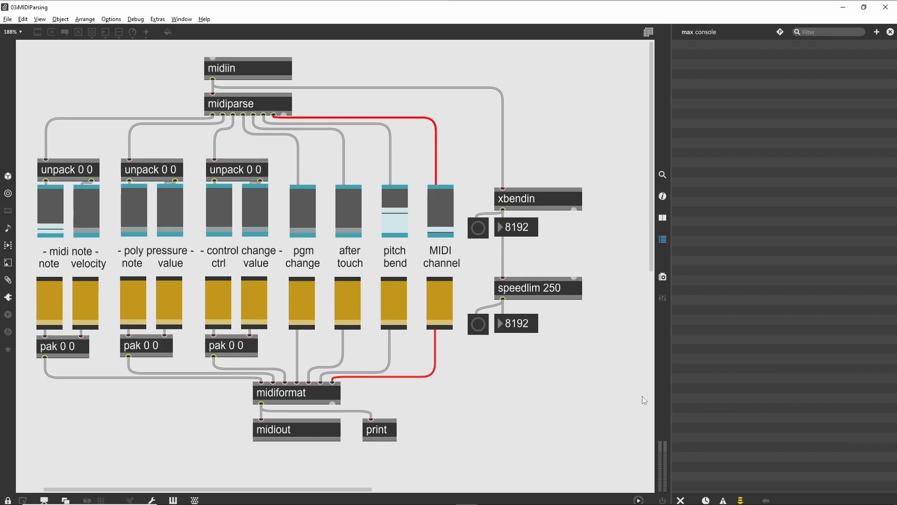
pyautogui.moveTo(326, 327)
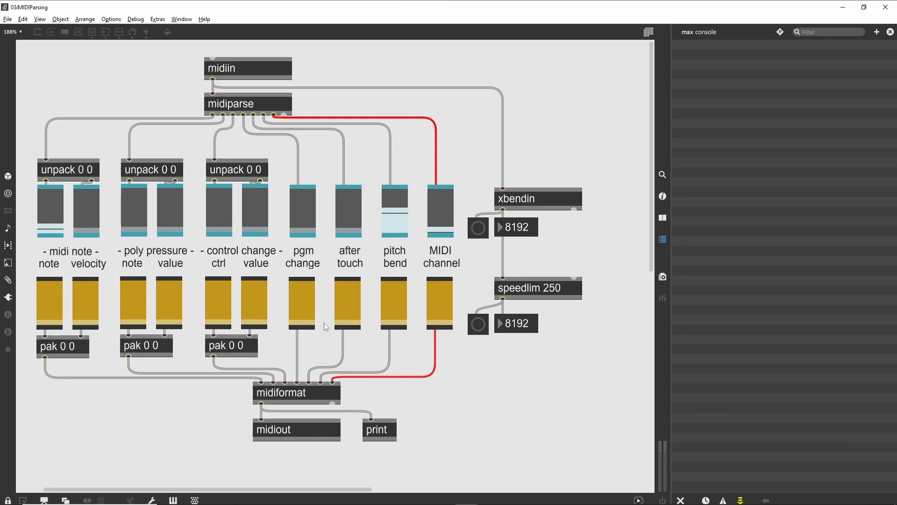
pyautogui.moveTo(308, 395)
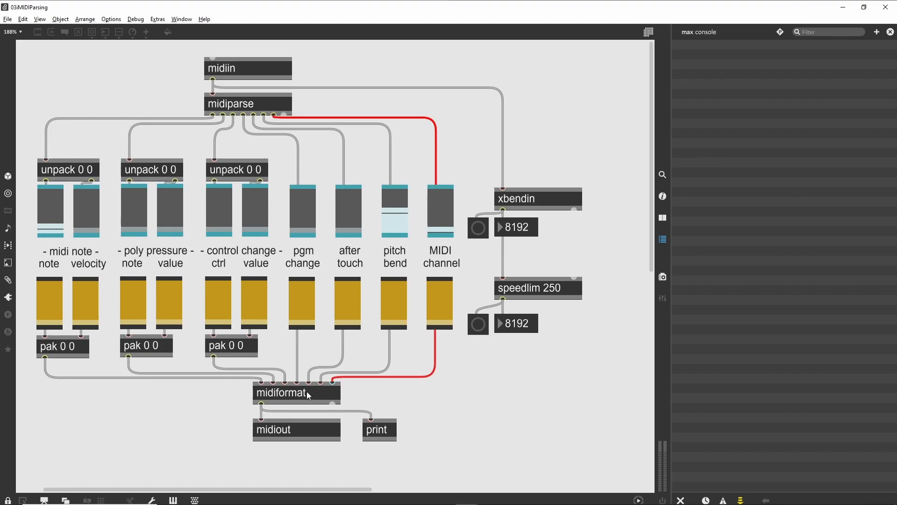
pyautogui.moveTo(279, 382)
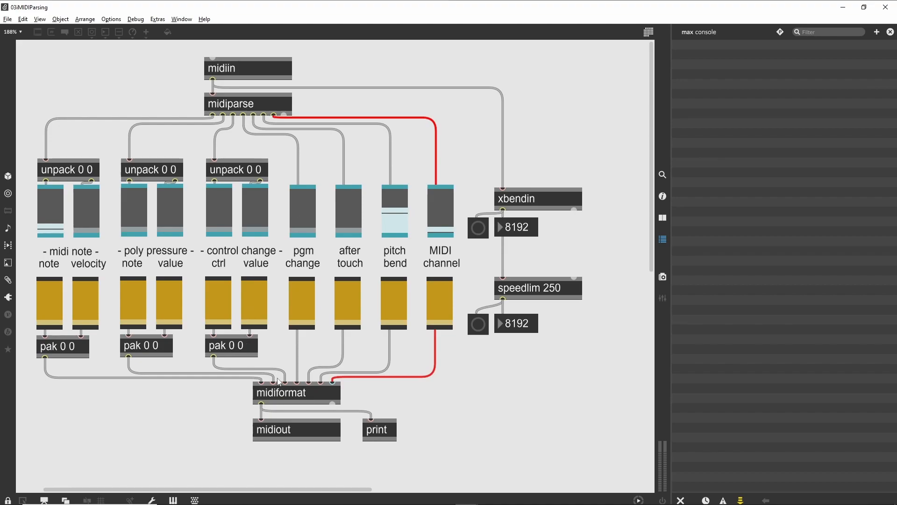
pyautogui.click(296, 429)
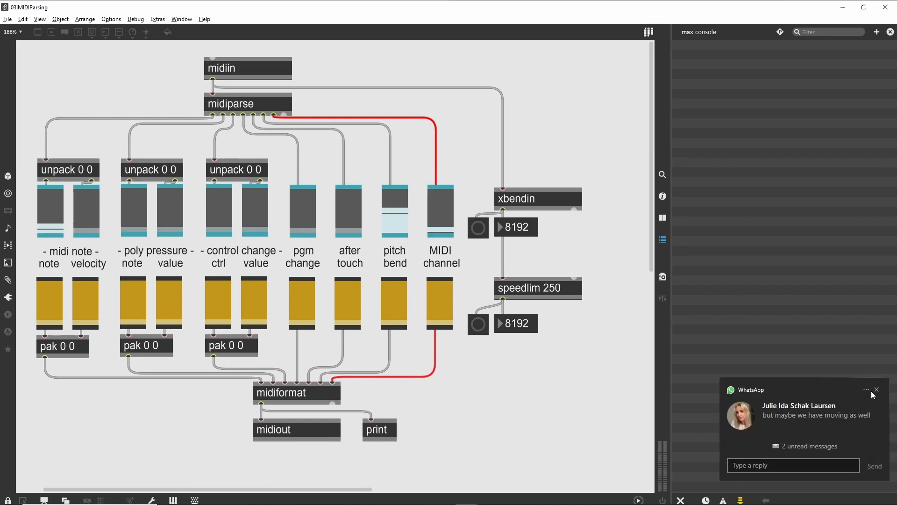
pyautogui.click(876, 389)
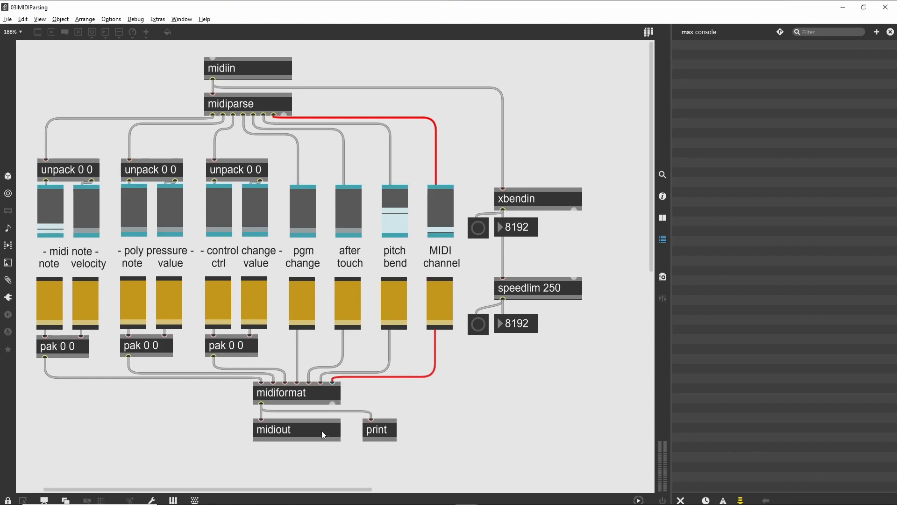
pyautogui.moveTo(481, 397)
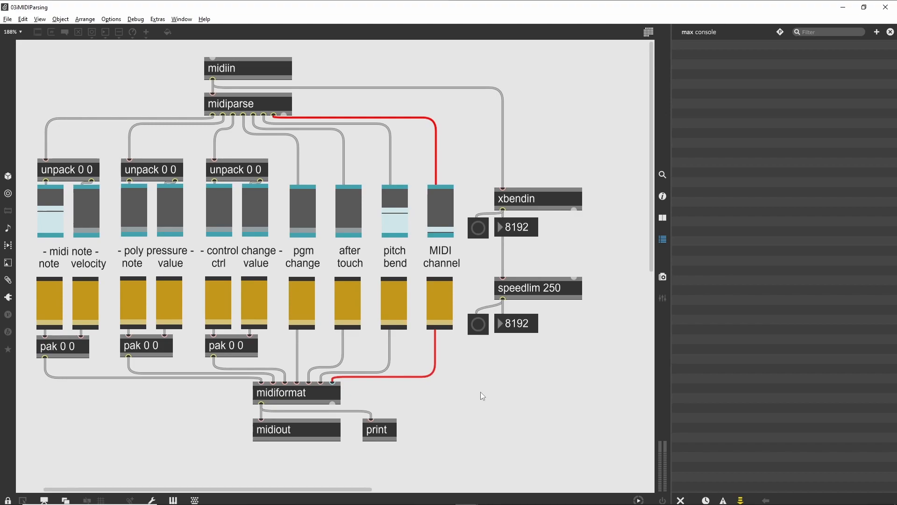
pyautogui.moveTo(577, 451)
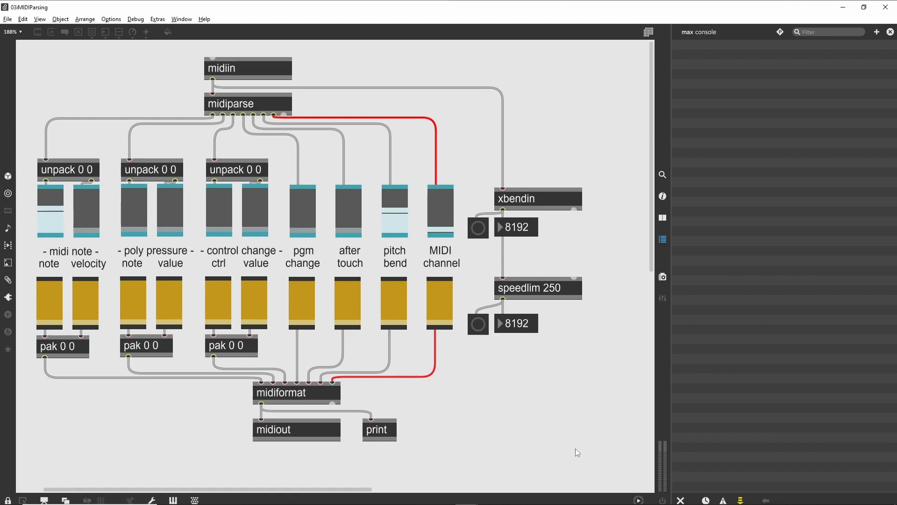
pyautogui.moveTo(582, 447)
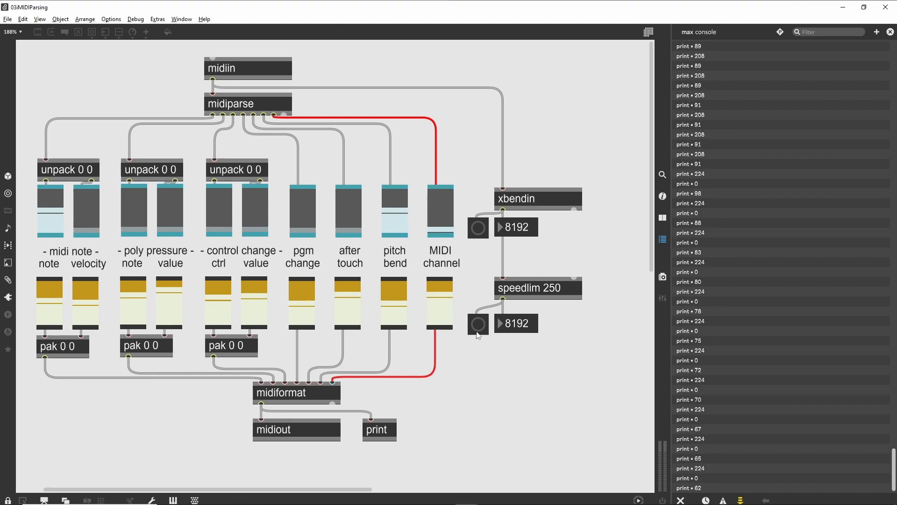
pyautogui.moveTo(424, 359)
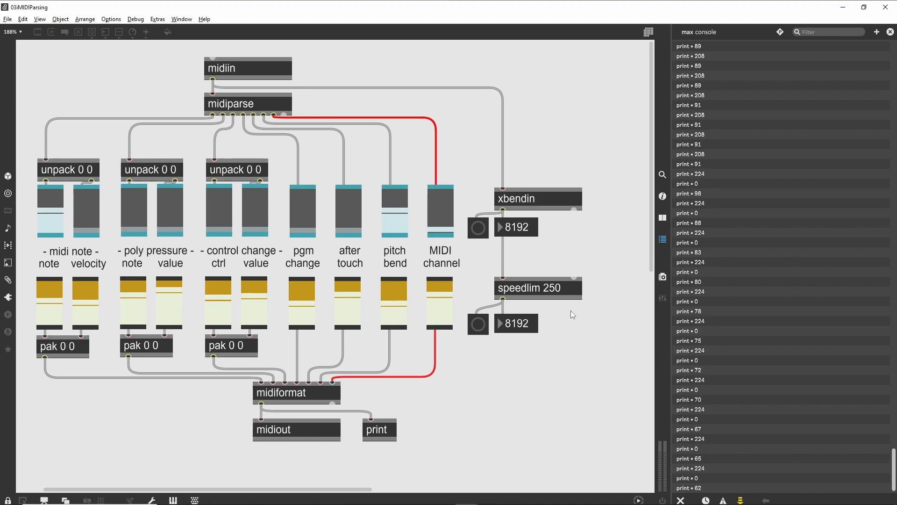
pyautogui.moveTo(598, 319)
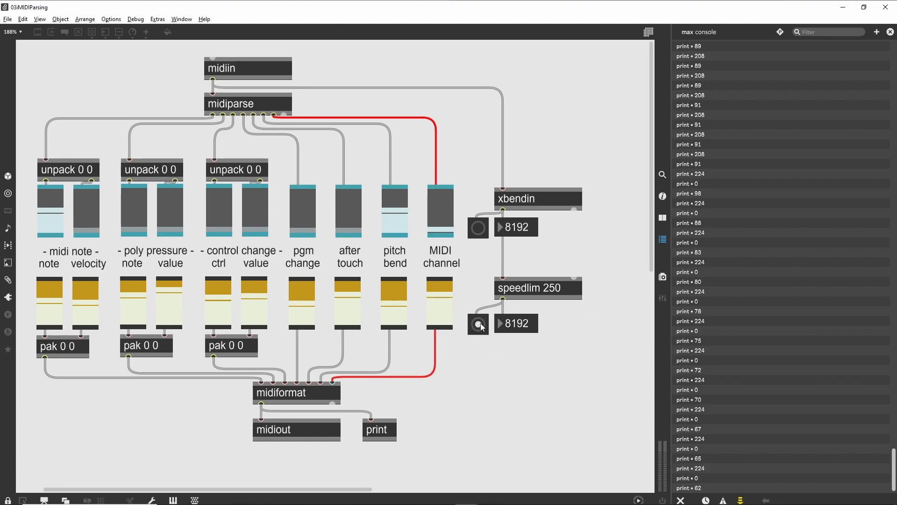
pyautogui.moveTo(530, 321)
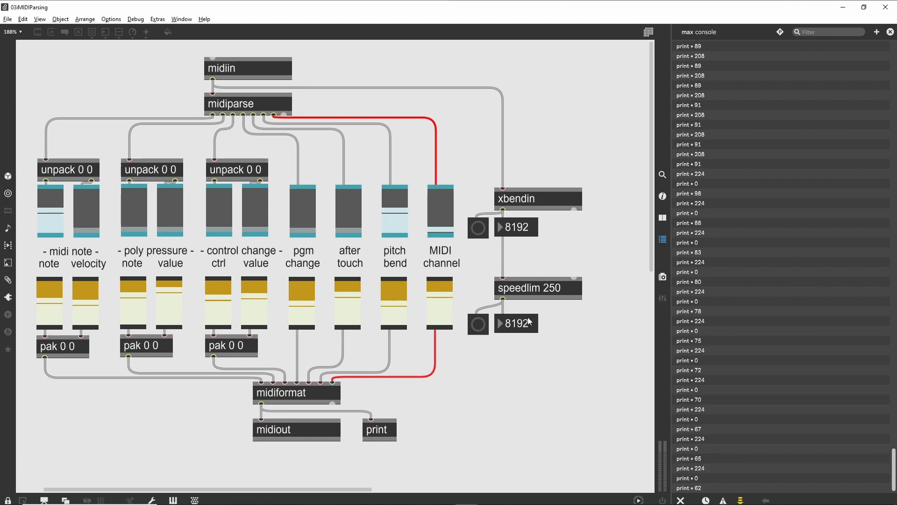